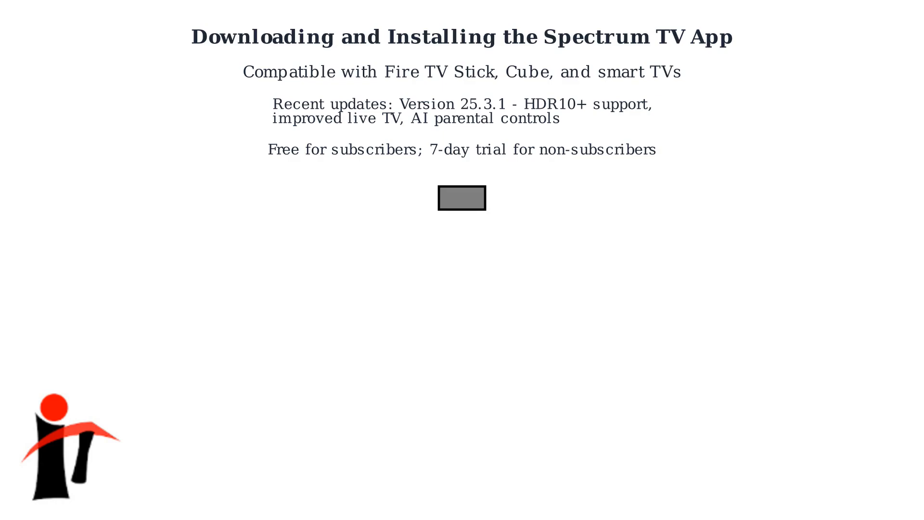
Advance from the introduction to the 'Step 1: Power on Fire TV and go to home screen' slide
left_click(462, 197)
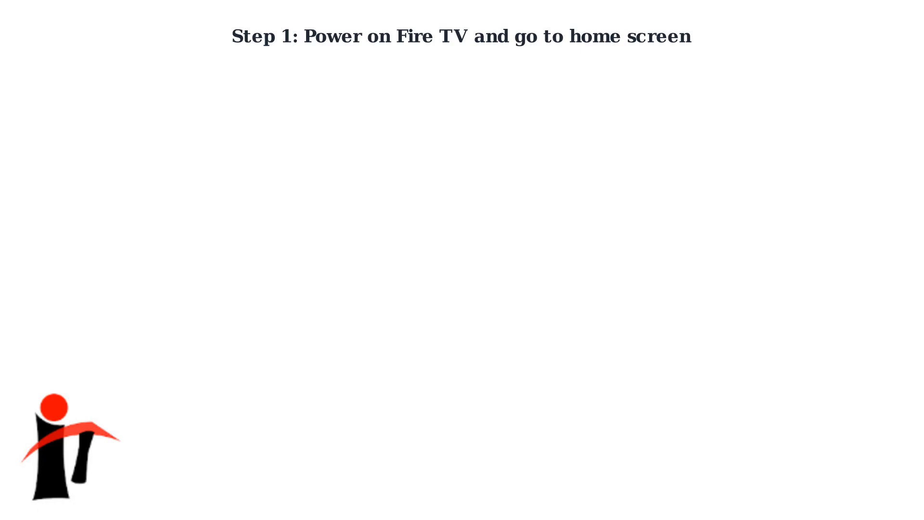